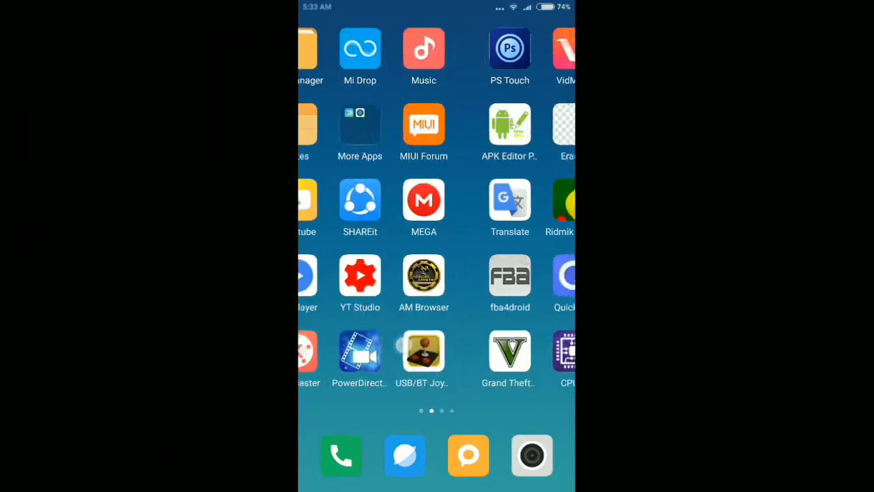
Step: Open the browser and load the RevDL page for The Room: Old Sins from history
left_click(404, 454)
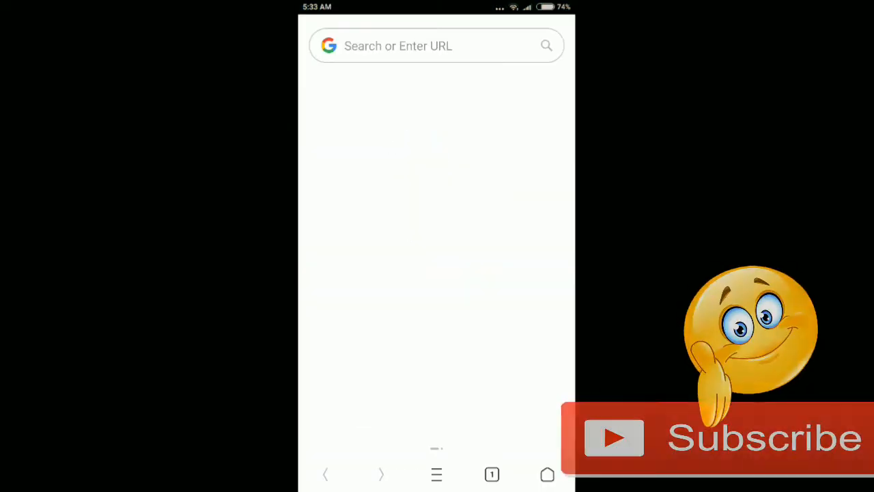
left_click(437, 46)
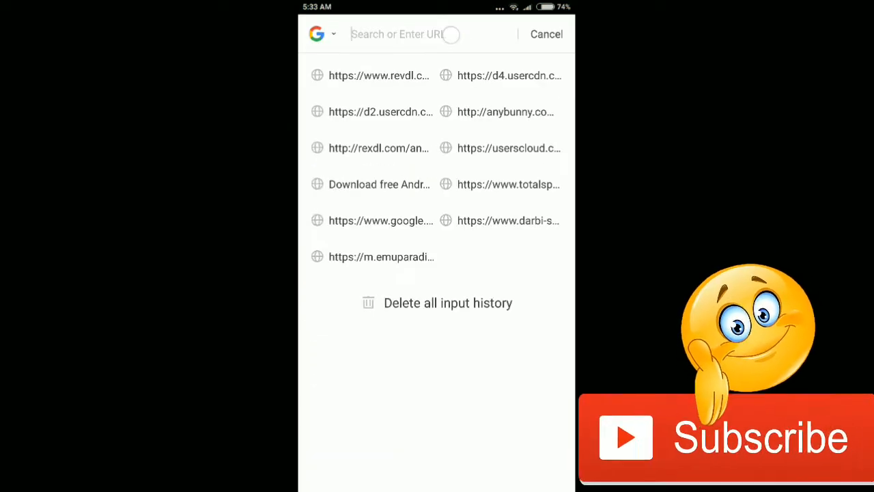
left_click(546, 34)
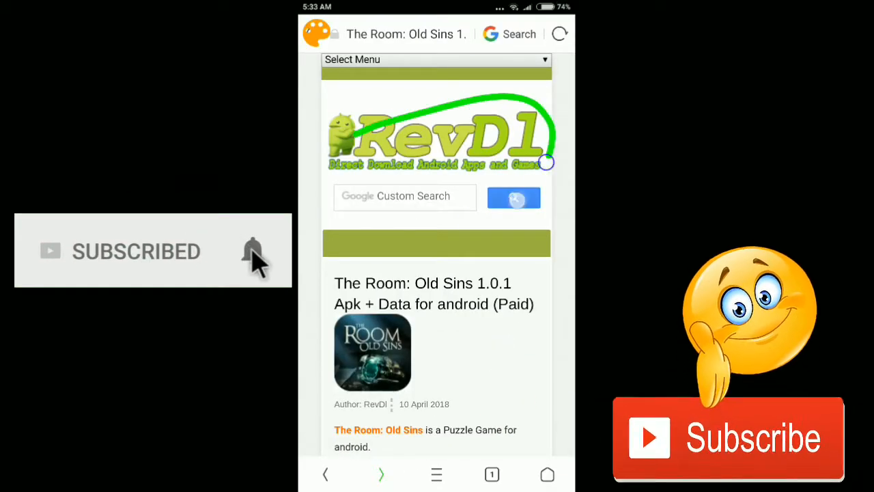
Step: Scroll the RevDL article and follow 'Go to Download Page' to revdownload.com
scroll("up", 3)
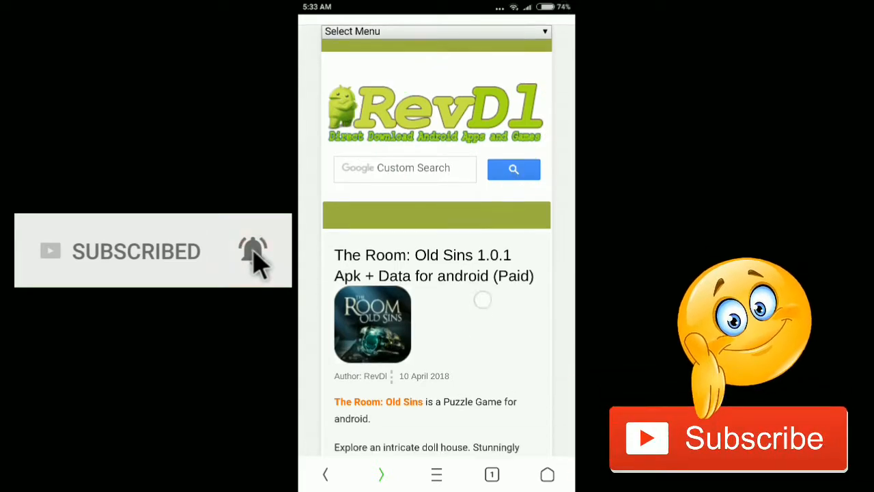
scroll("down", 3)
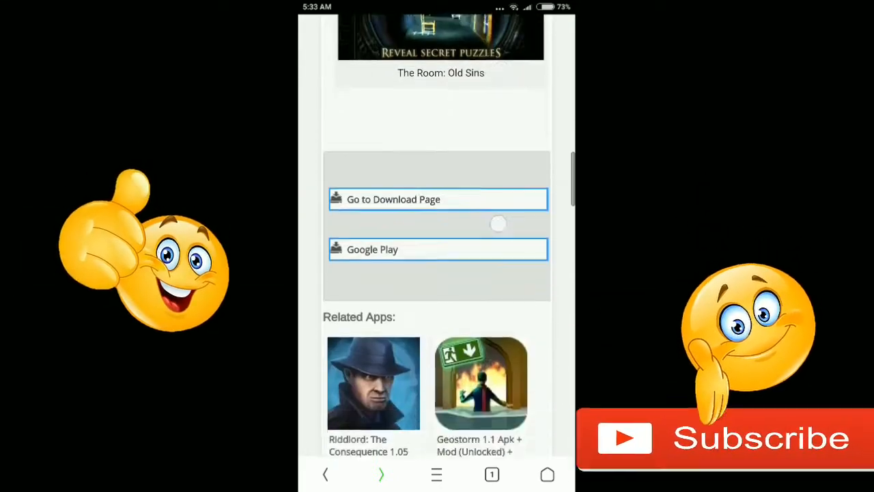
scroll("down", 3)
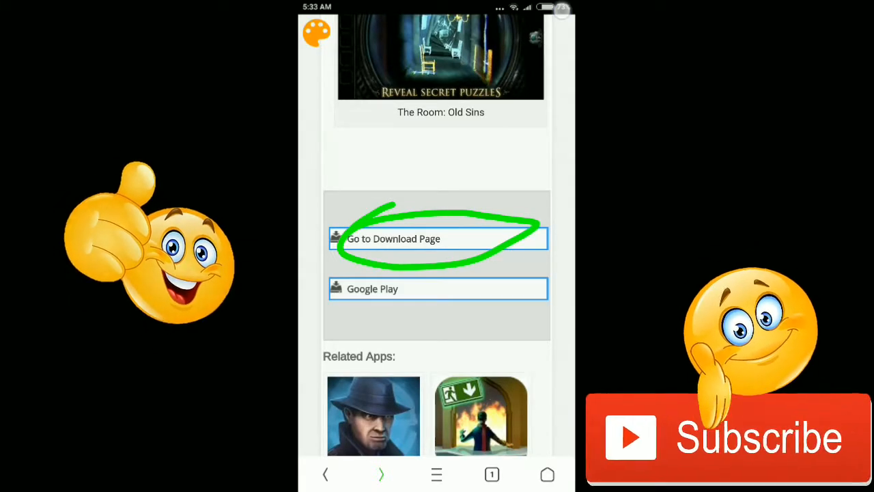
left_click(437, 238)
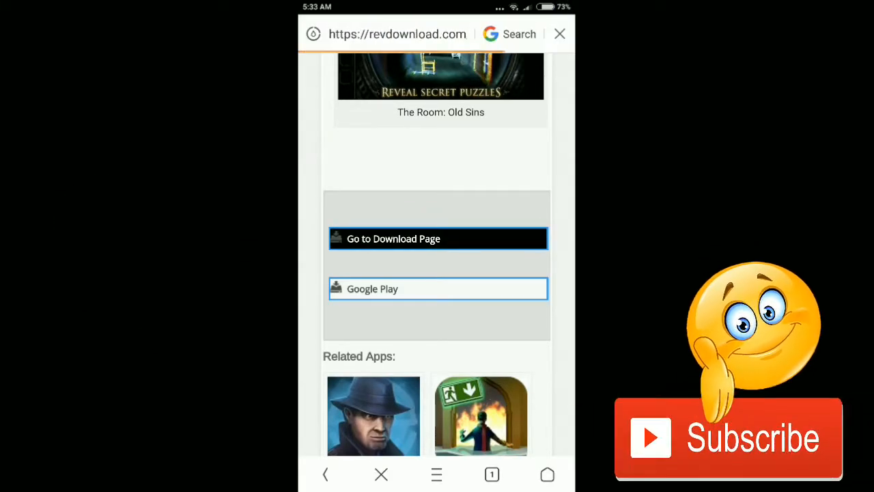
Step: Tap 'Download Data' and save the 550.7 MB data file to UCDownloads
left_click(437, 238)
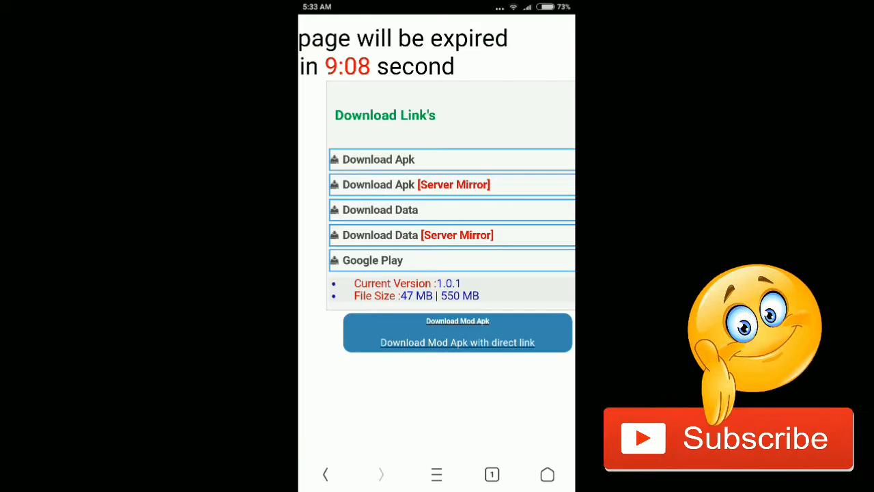
left_click(379, 159)
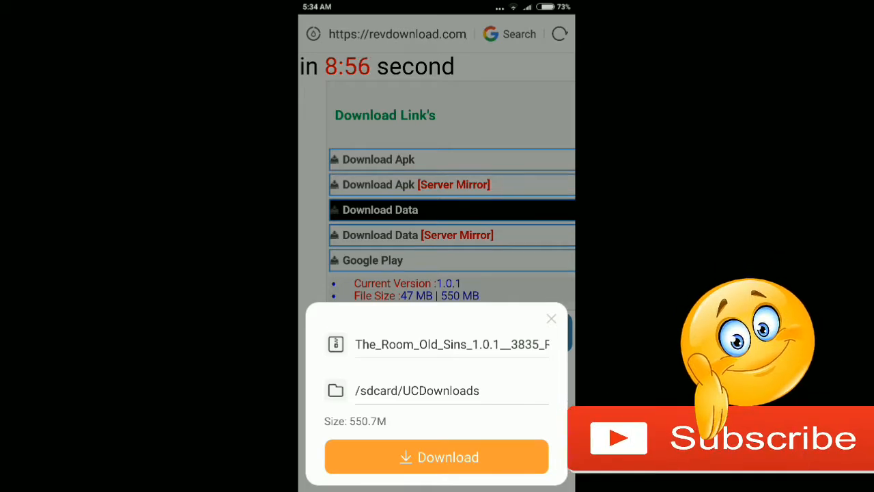
left_click(551, 318)
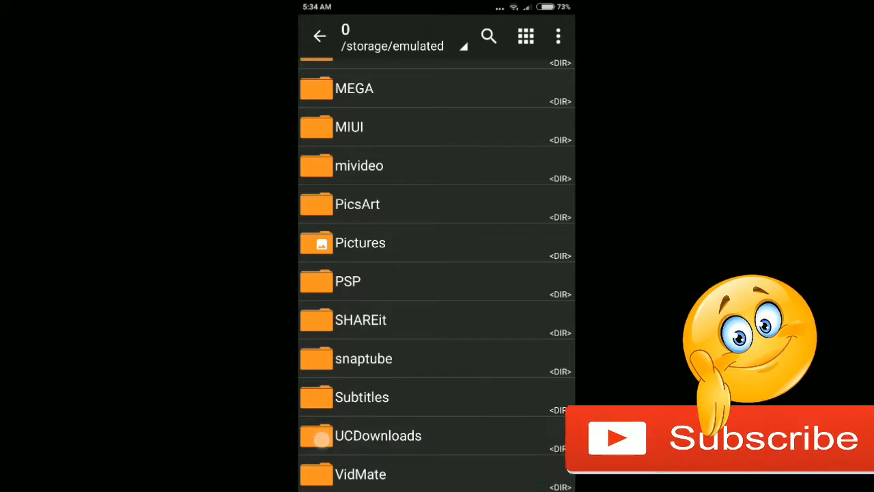
Step: Extract the Room: Old Sins data zip from UCDownloads into Android/obb
left_click(378, 435)
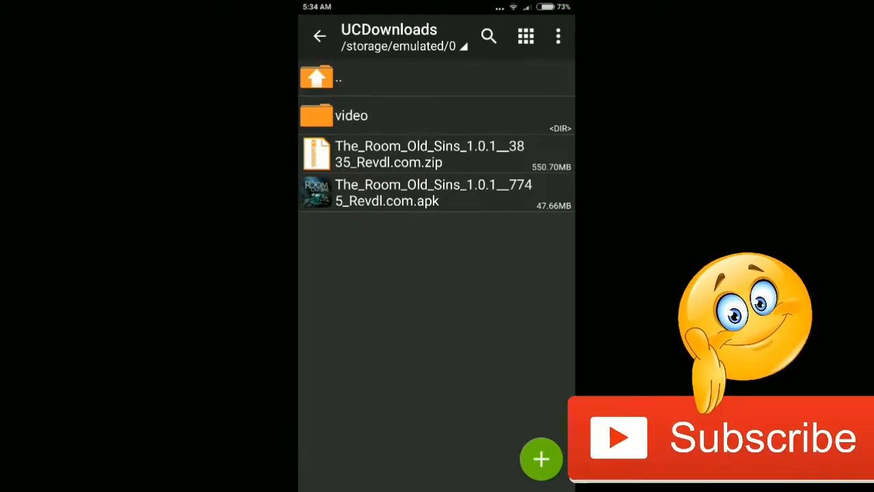
left_click(437, 192)
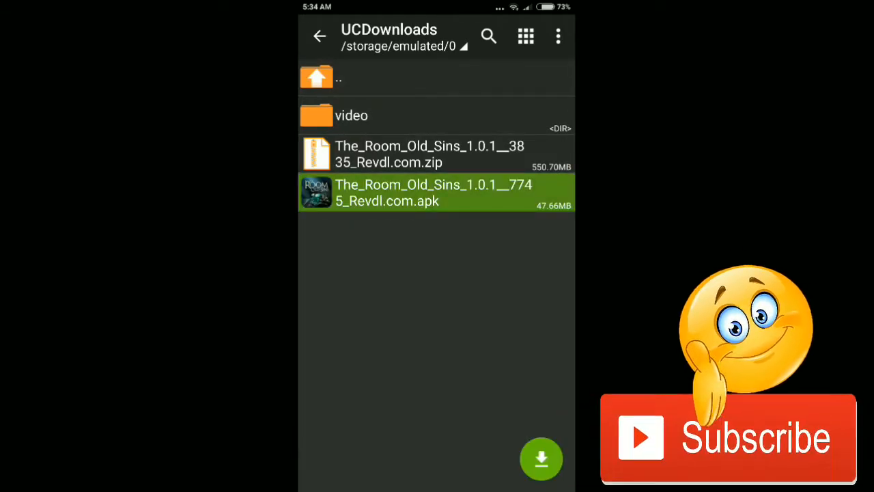
left_click(437, 192)
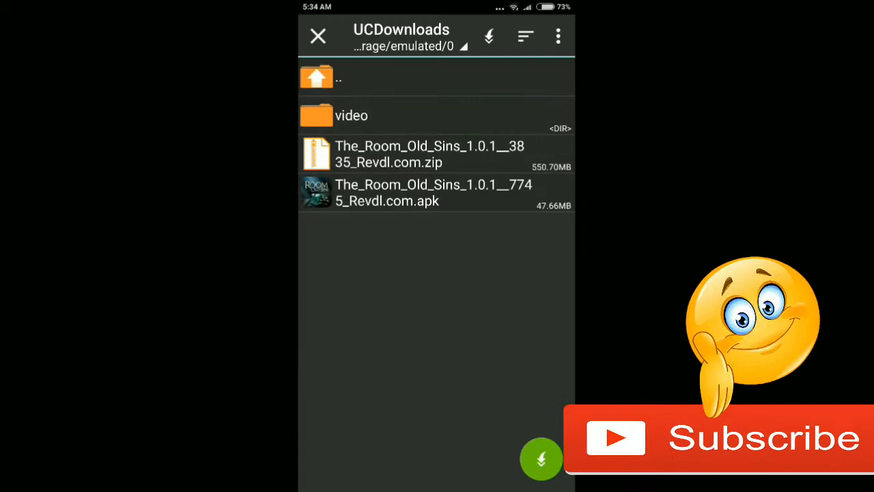
left_click(316, 76)
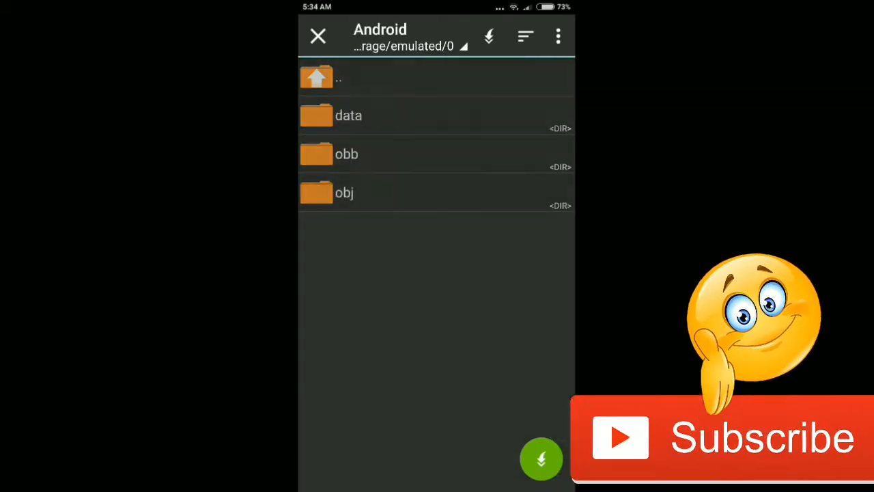
left_click(347, 153)
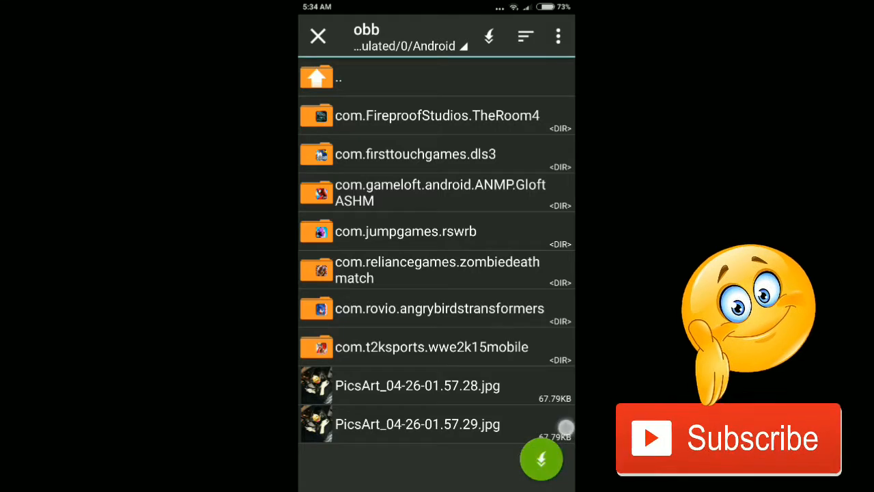
left_click(437, 115)
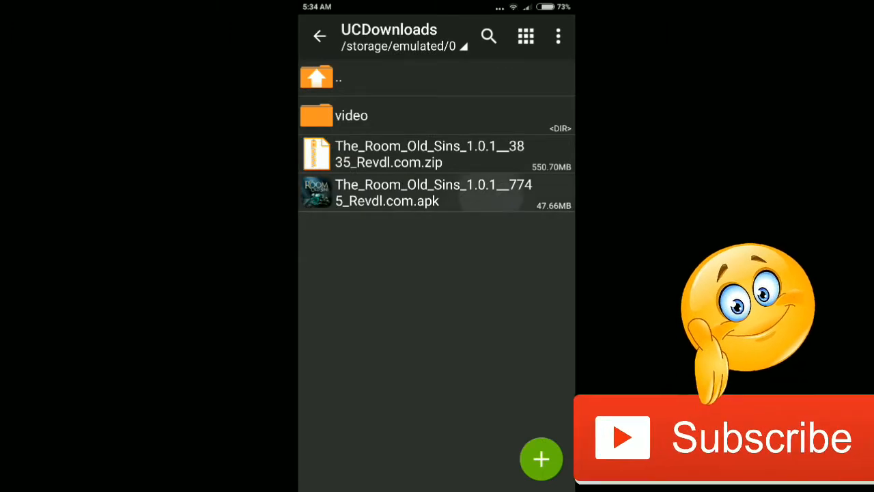
left_click(433, 192)
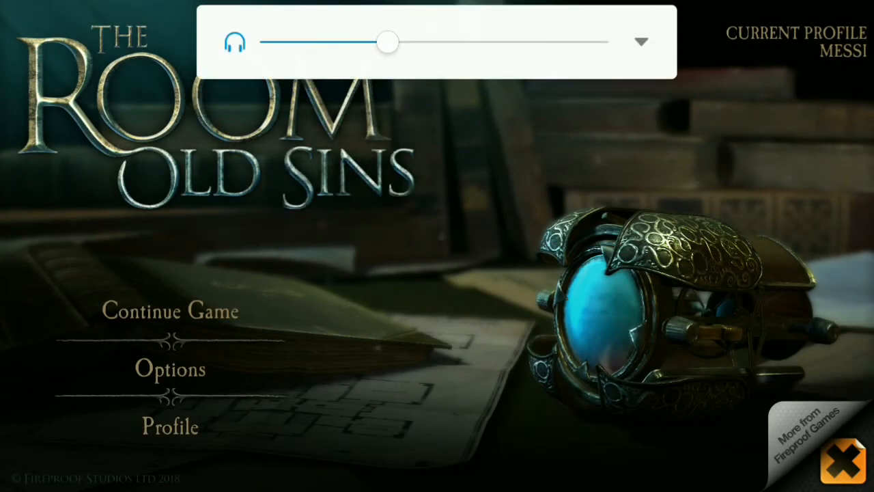
Step: Continue the saved game and swipe to rotate the camera around the doll house
left_click(169, 311)
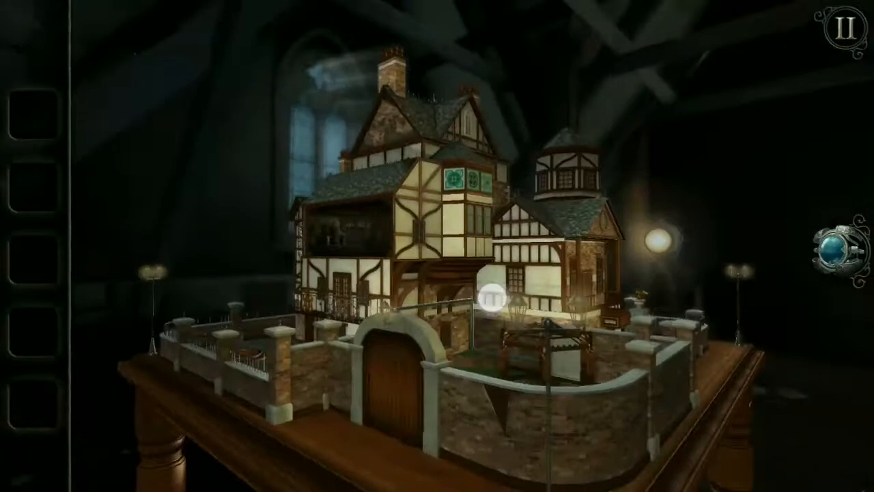
left_click_drag(546, 273, 273, 273)
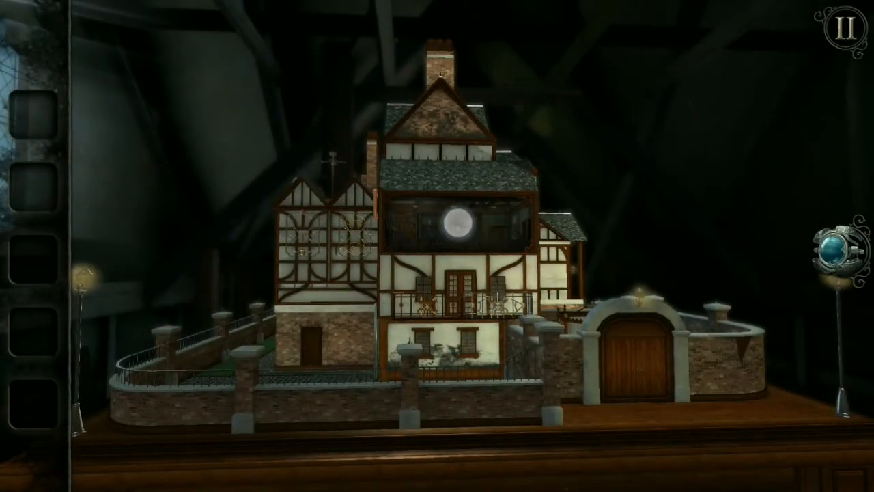